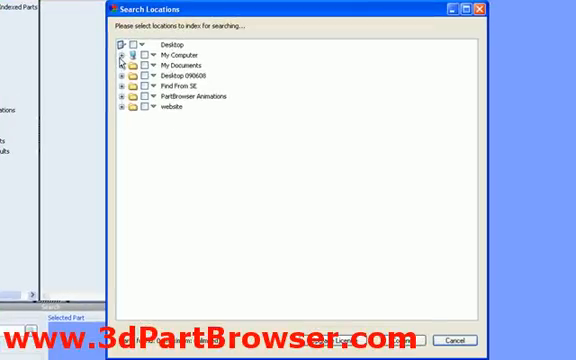
- Expand My Computer and D:\, then tick the User Day folder for indexing
{"action": "left_click", "coordinate": [121, 55]}
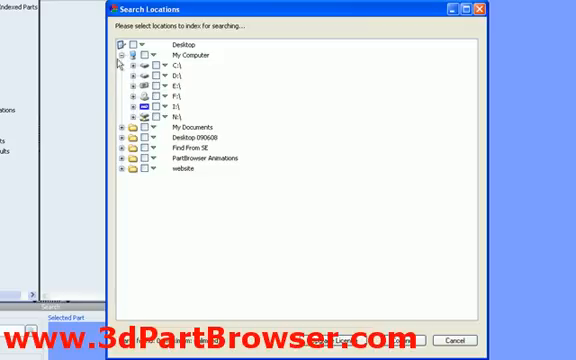
{"action": "left_click", "coordinate": [131, 75]}
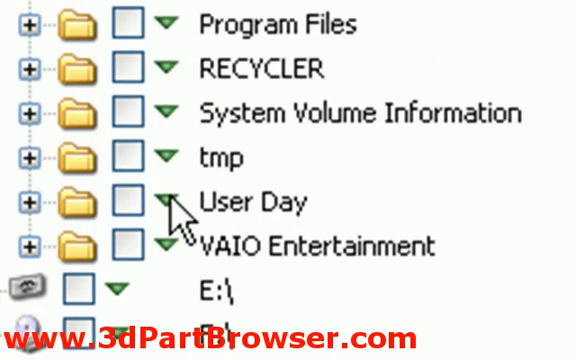
{"action": "left_click", "coordinate": [165, 202]}
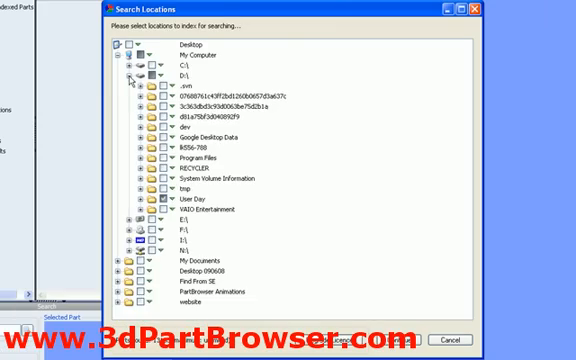
- Tick C:\demo_parts with all its subdirectories for indexing, collapsing D:\ and C:\
{"action": "left_click", "coordinate": [134, 77]}
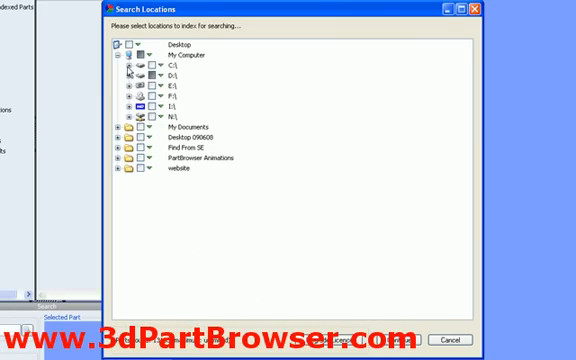
{"action": "left_click", "coordinate": [116, 69]}
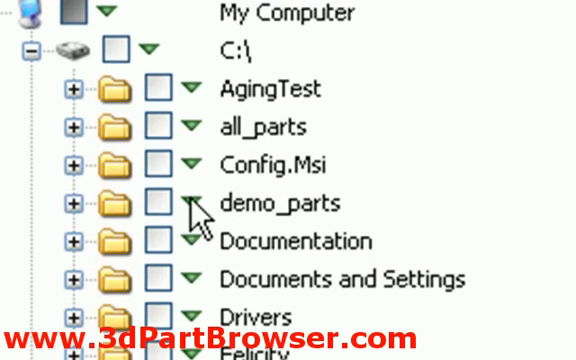
{"action": "left_click", "coordinate": [152, 202]}
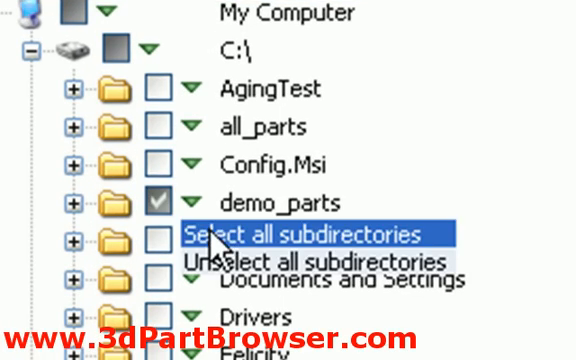
{"action": "left_click", "coordinate": [296, 235]}
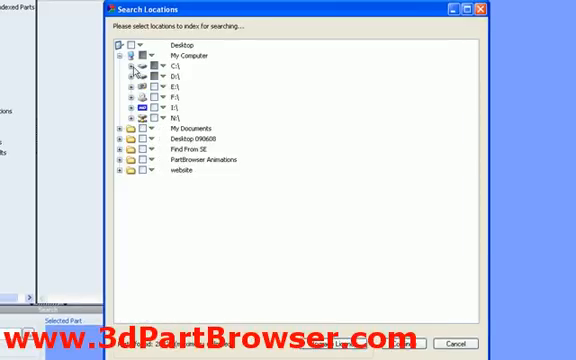
{"action": "left_click", "coordinate": [113, 64]}
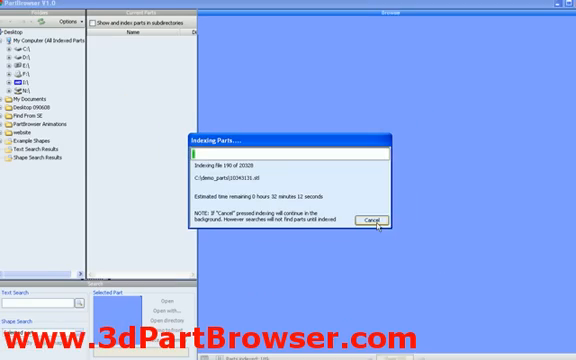
- Dismiss the Indexing Parts dialog so indexing continues in the background
{"action": "left_click", "coordinate": [375, 221]}
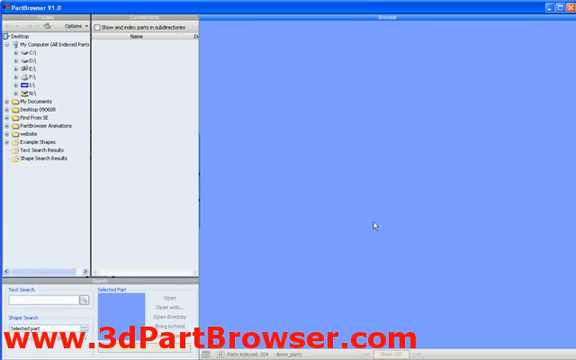